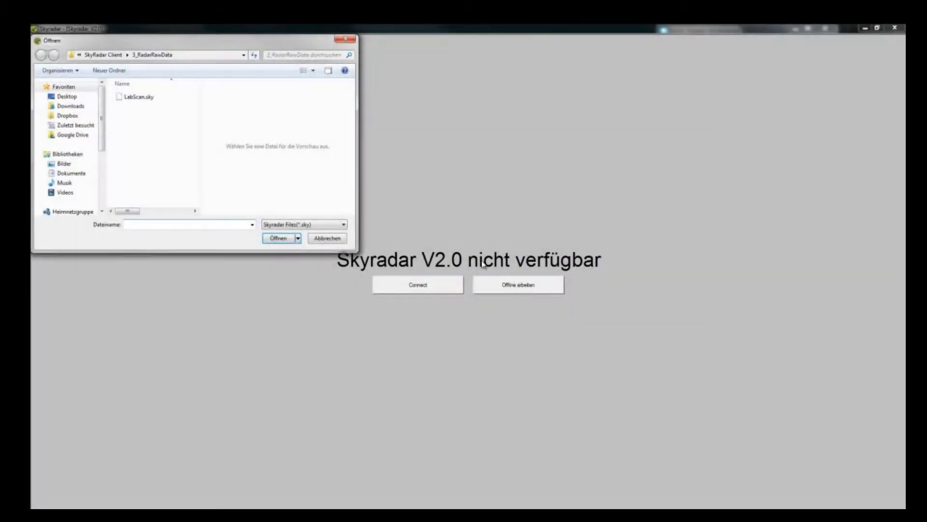
# Step: Open the LabScan.sky recording from the 3_RadarRawData folder
pyautogui.click(137, 97)
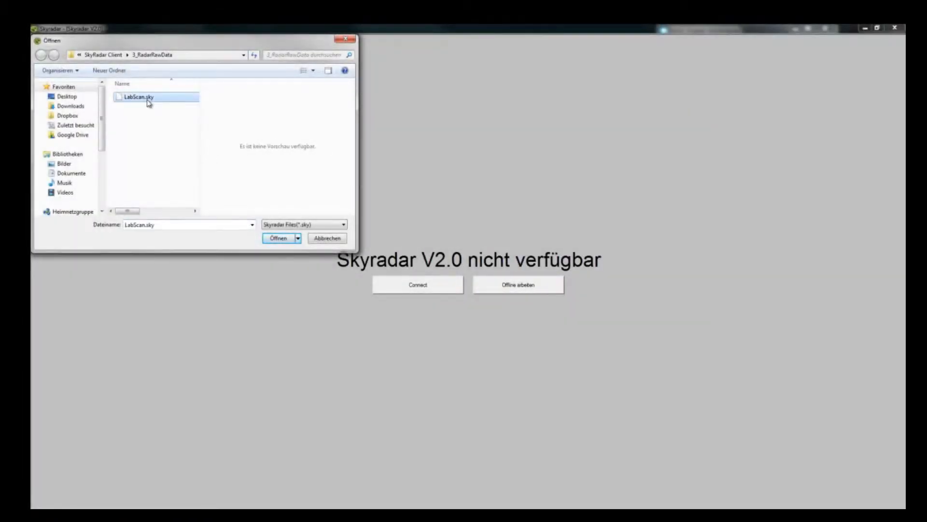
pyautogui.click(279, 237)
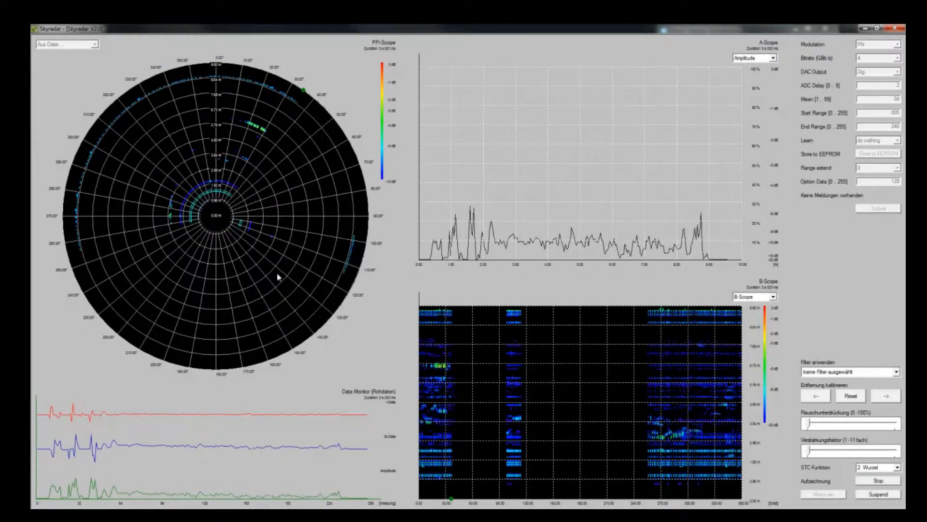
pyautogui.moveTo(625, 175)
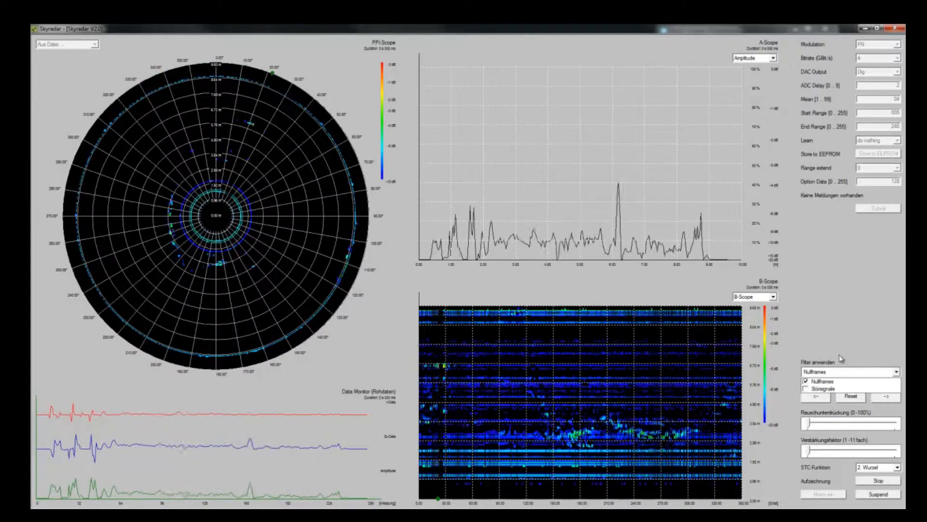
# Step: Enable the Störsignale interference filter alongside Nullframes
pyautogui.click(822, 385)
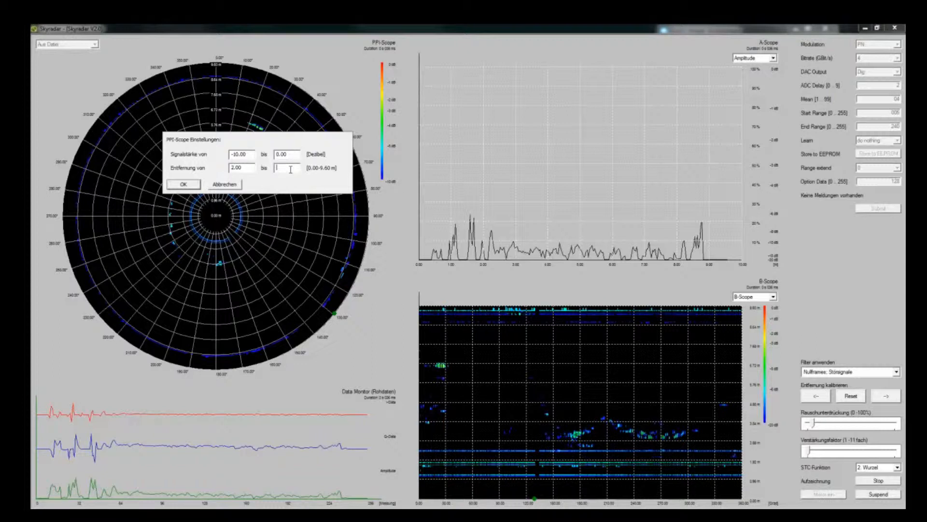
# Step: Set the PPI upper distance to 4 and confirm the 2–4 m range
pyautogui.write('4')
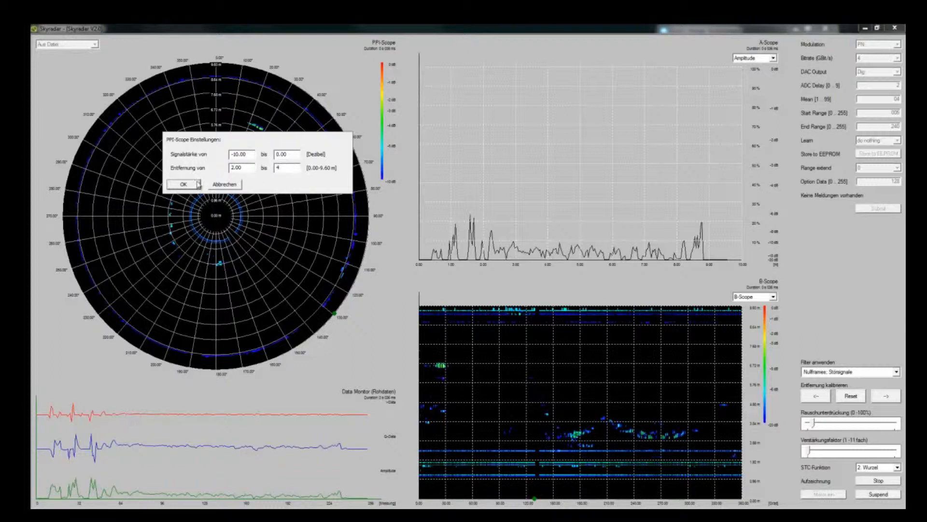
pyautogui.click(184, 185)
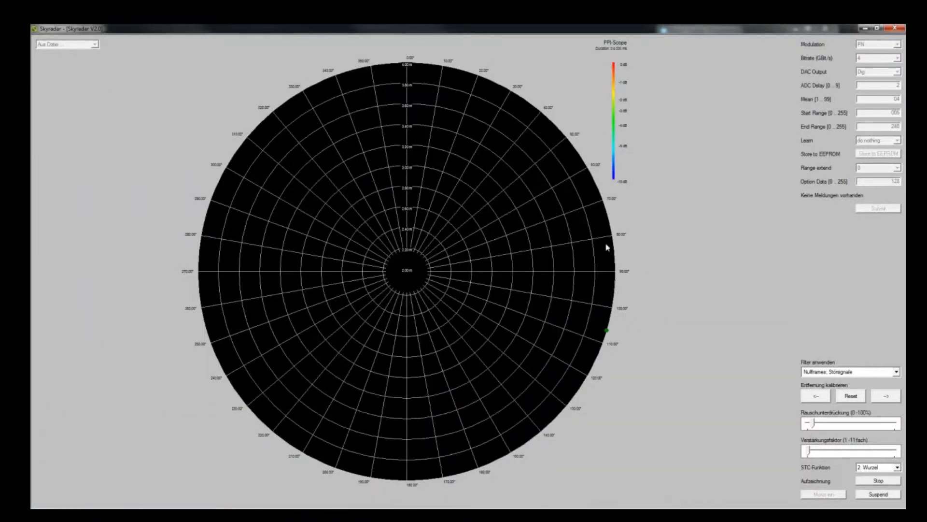
pyautogui.moveTo(658, 249)
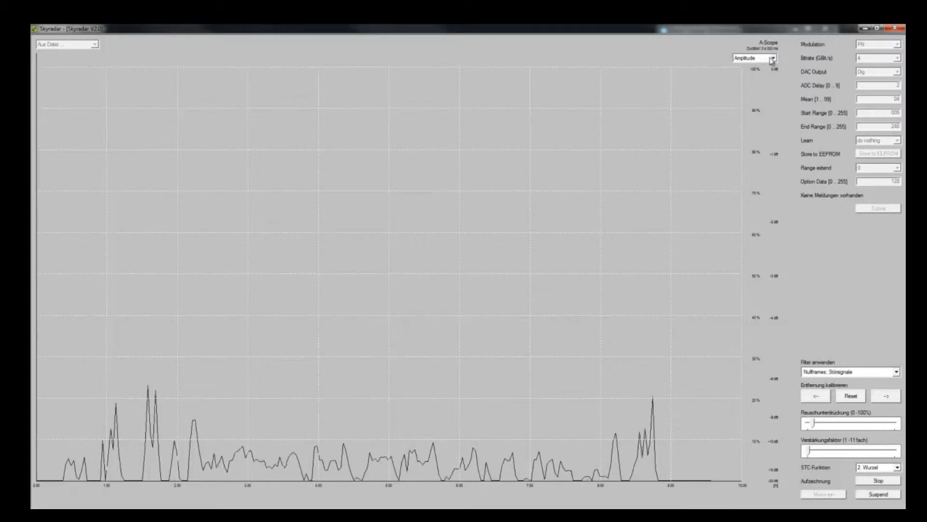
# Step: Cycle the A-scope through Phase, I-Data and Q-Data, then keep Amplitude
pyautogui.click(772, 58)
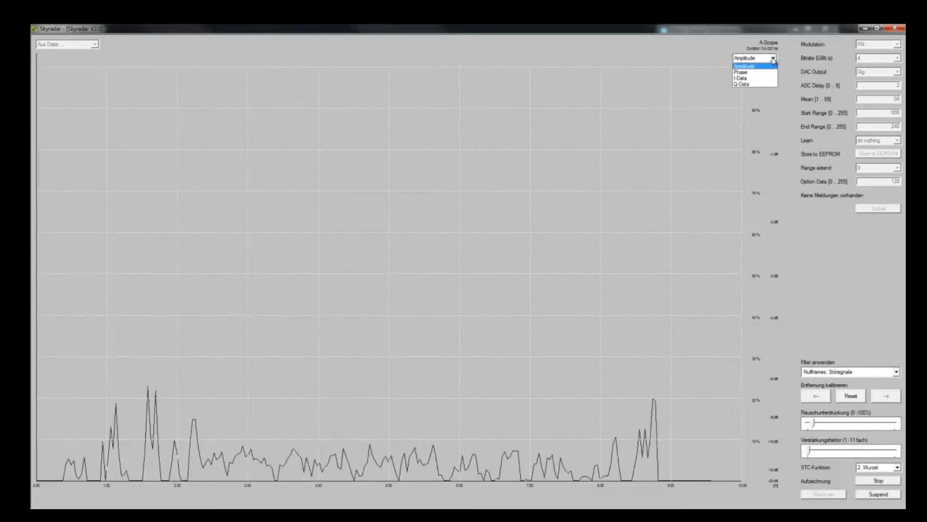
pyautogui.click(748, 66)
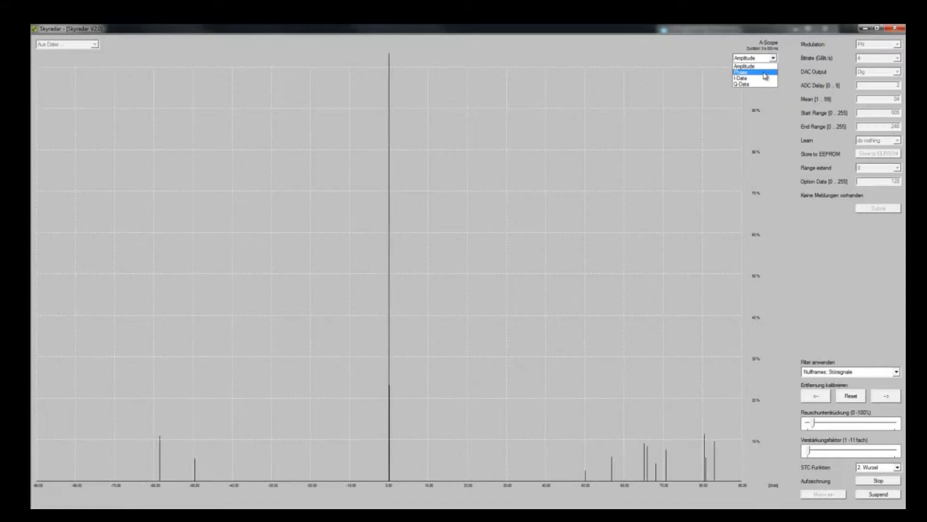
pyautogui.click(740, 76)
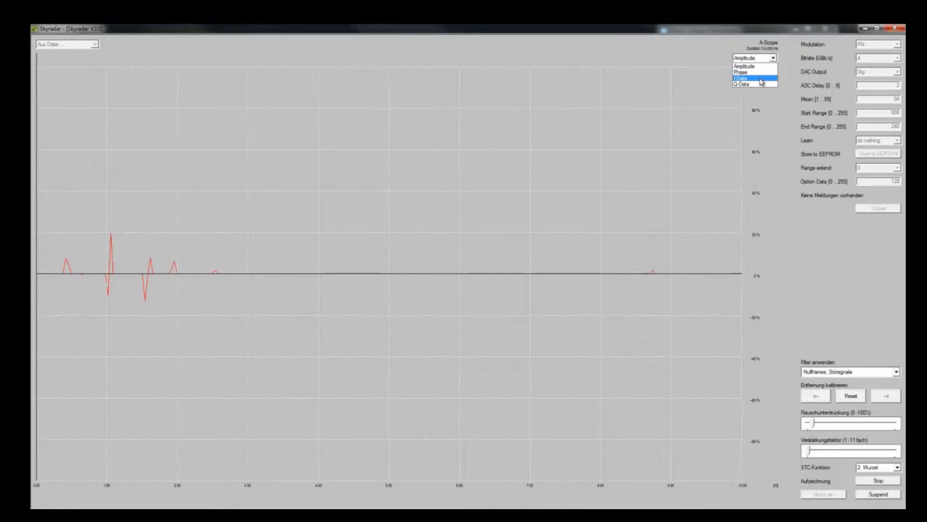
pyautogui.click(756, 87)
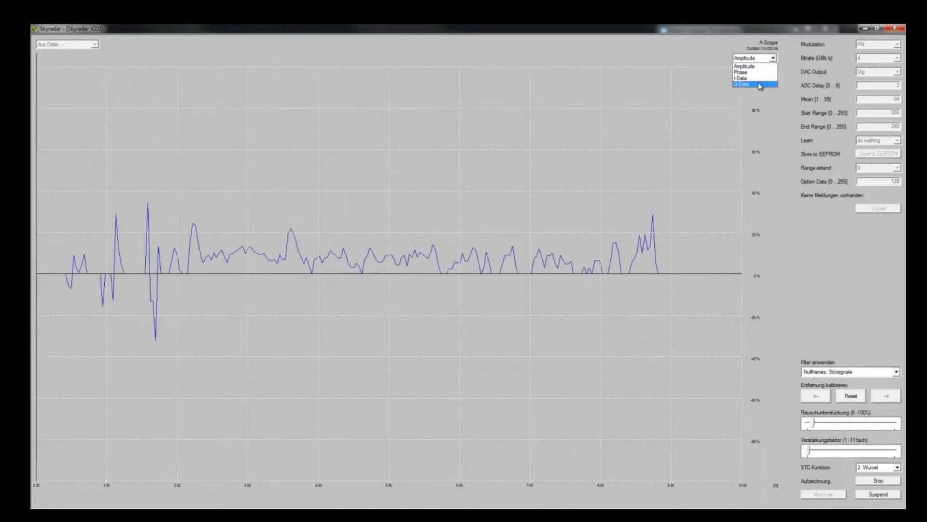
pyautogui.click(751, 64)
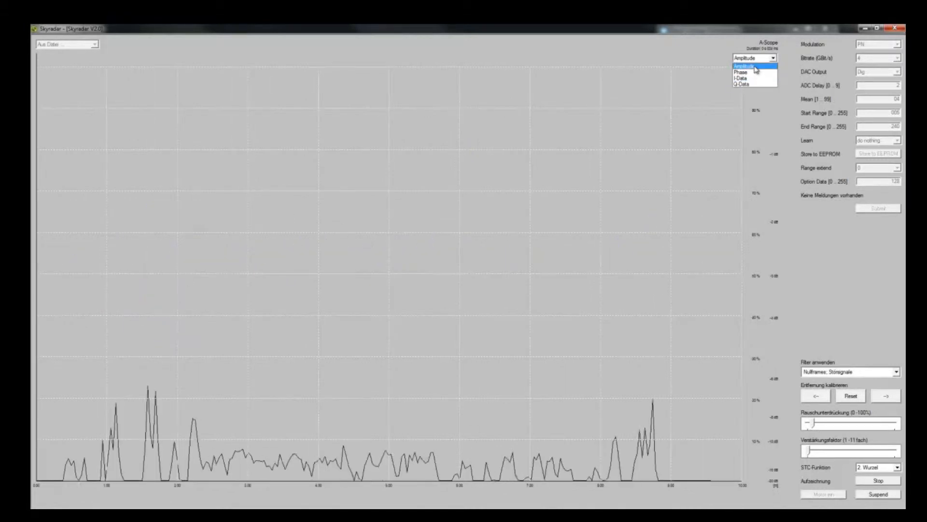
pyautogui.click(746, 64)
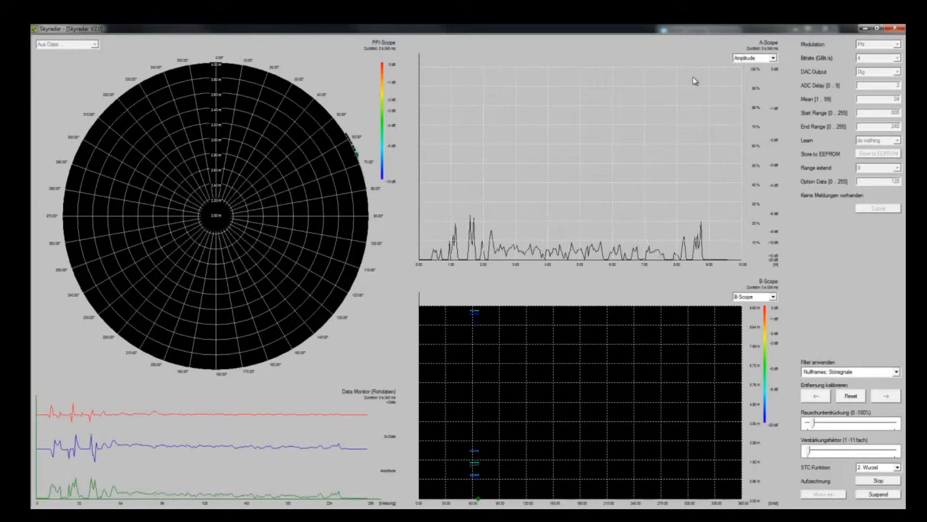
pyautogui.moveTo(680, 332)
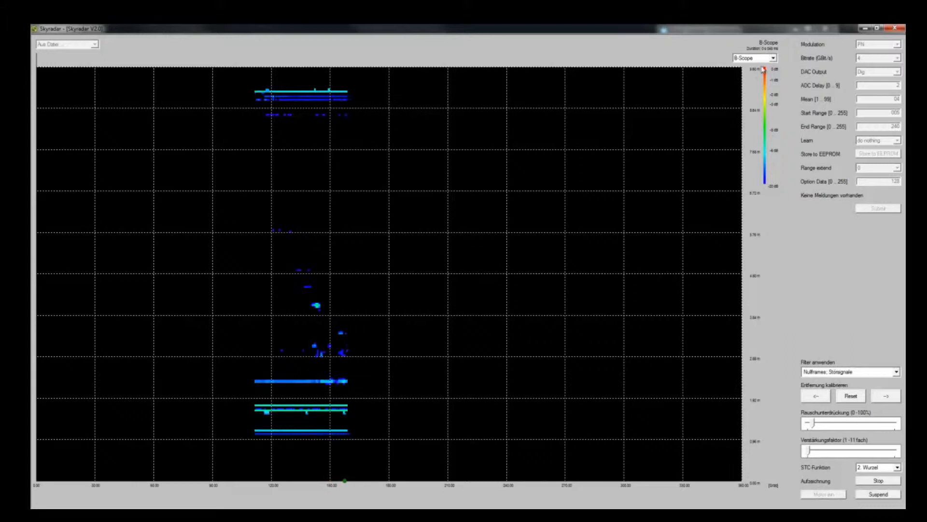
# Step: Switch the large scope through Amplitude, Phase and Q-Data display modes
pyautogui.click(773, 57)
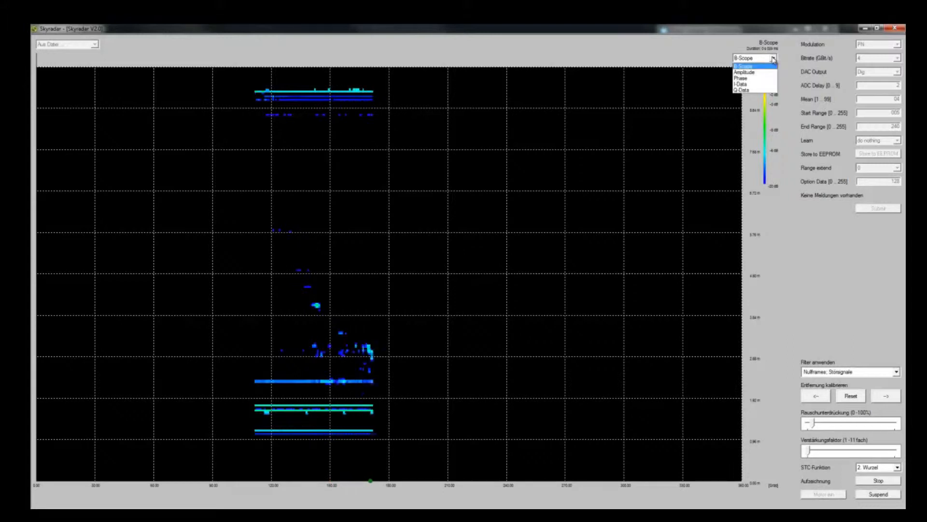
pyautogui.click(751, 72)
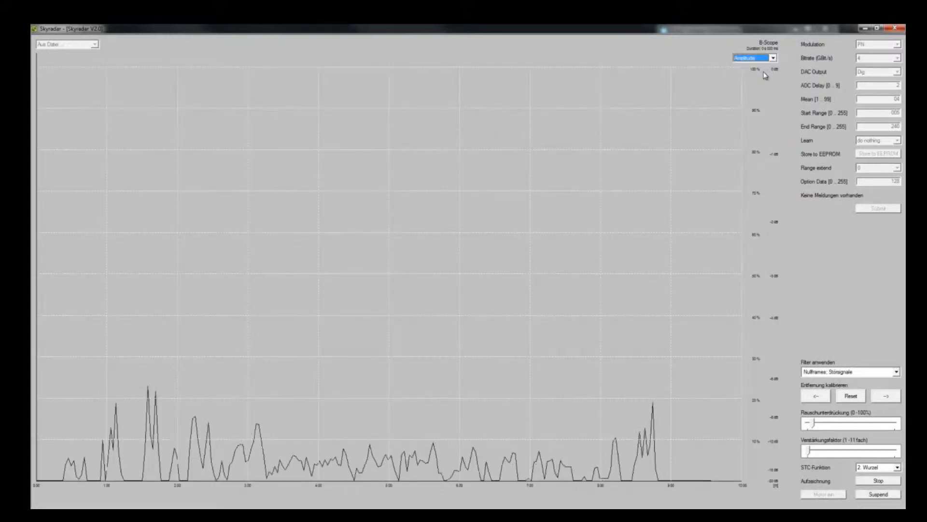
pyautogui.click(770, 57)
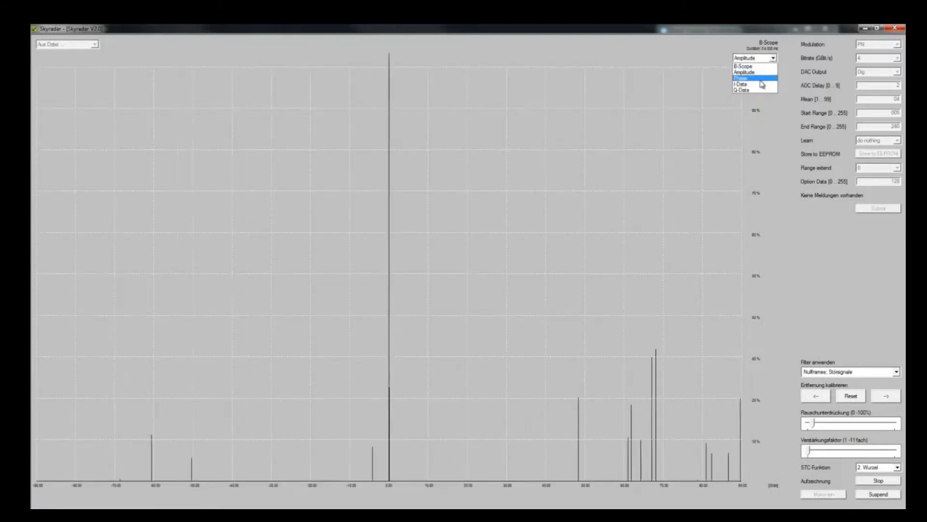
pyautogui.click(756, 92)
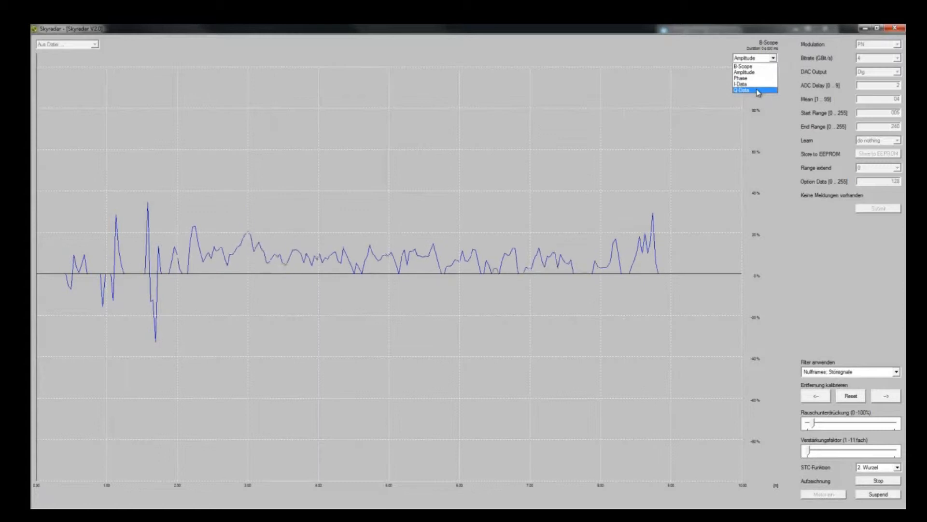
pyautogui.click(748, 65)
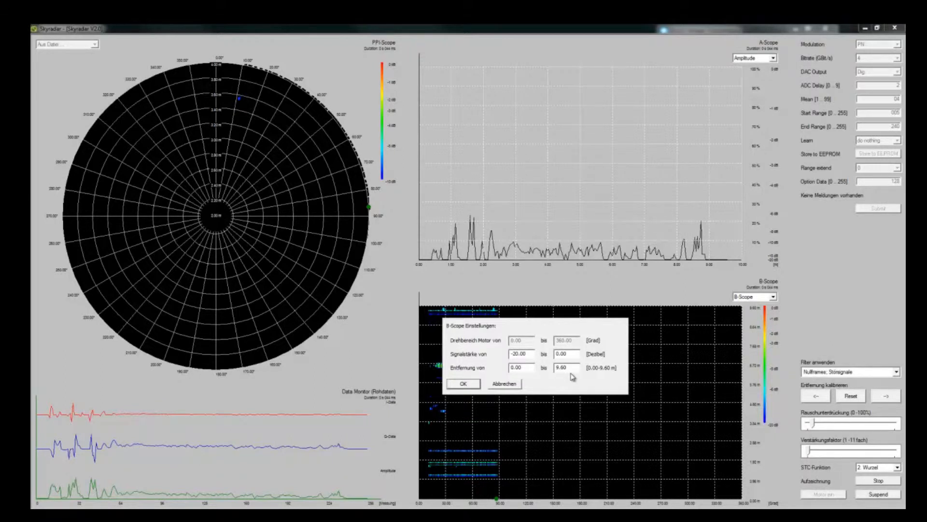
pyautogui.moveTo(529, 345)
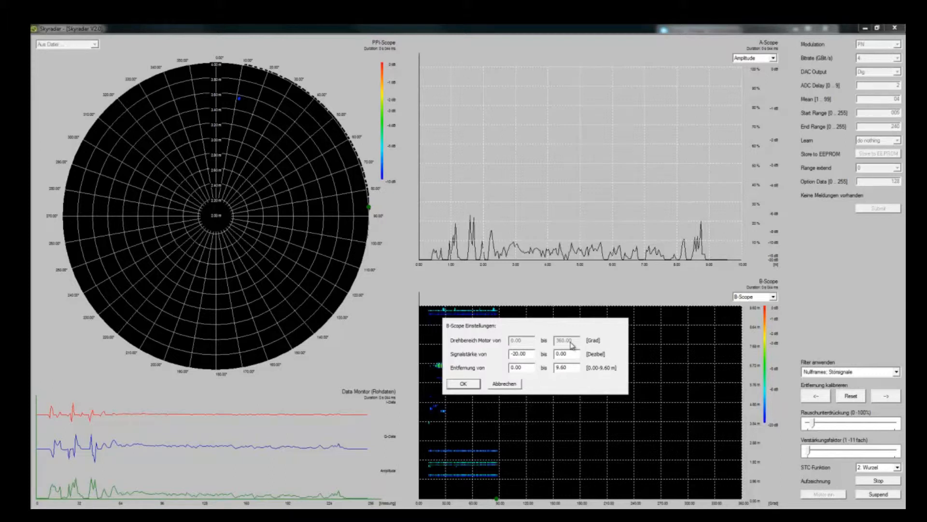
pyautogui.moveTo(501, 369)
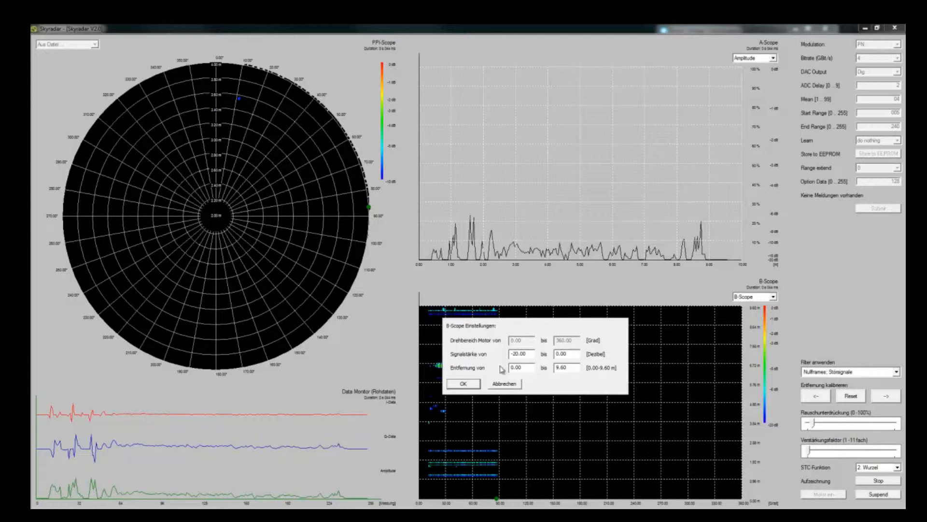
# Step: Confirm B-scope settings of 0–9.60 m range and −20 to 0 dB signal
pyautogui.click(463, 383)
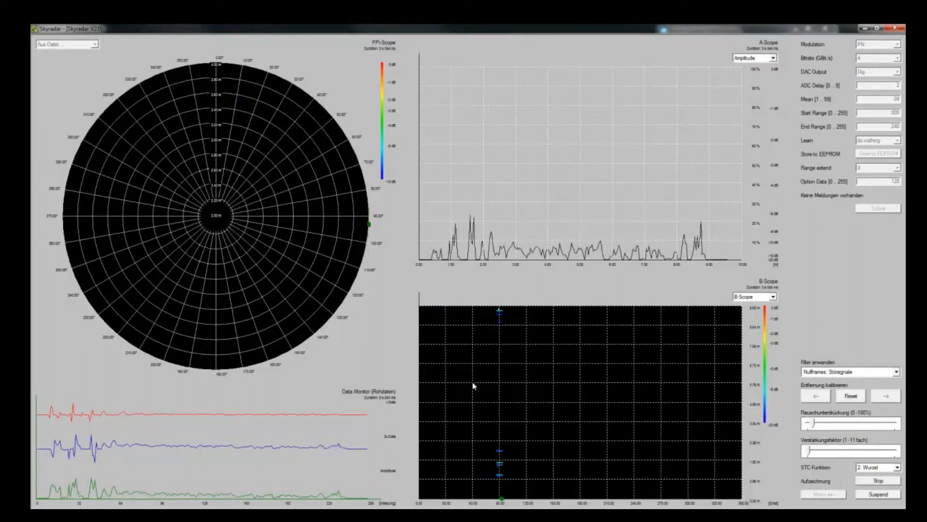